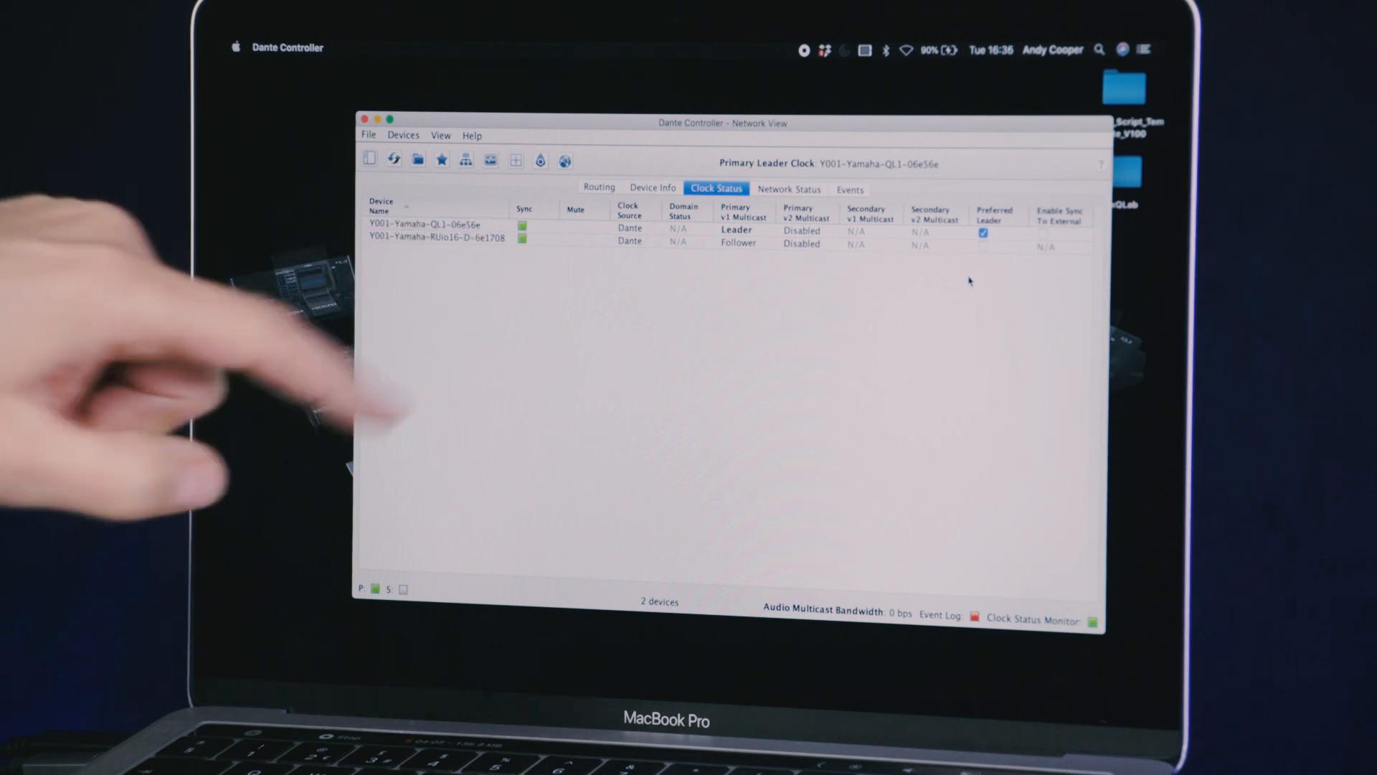
- Show the Routing grid listing all three Dante devices, including the MY16-AUD2-Slot1 card
{"action": "left_click", "coordinate": [598, 187]}
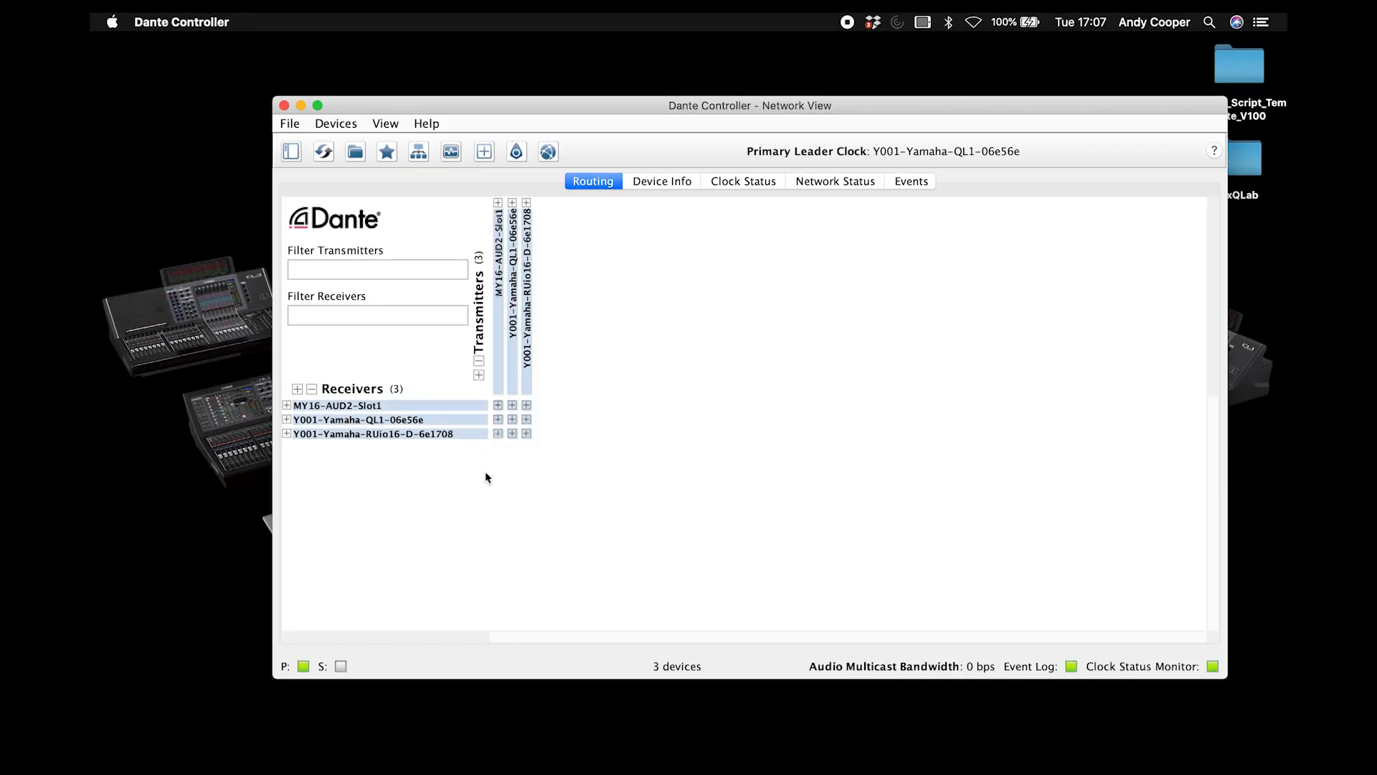
- Patch MY16-AUD2 card channels 1–4 one-to-one into Rio16-D inputs 1–4, then expand Rio16-D outputs
{"action": "left_click", "coordinate": [297, 433]}
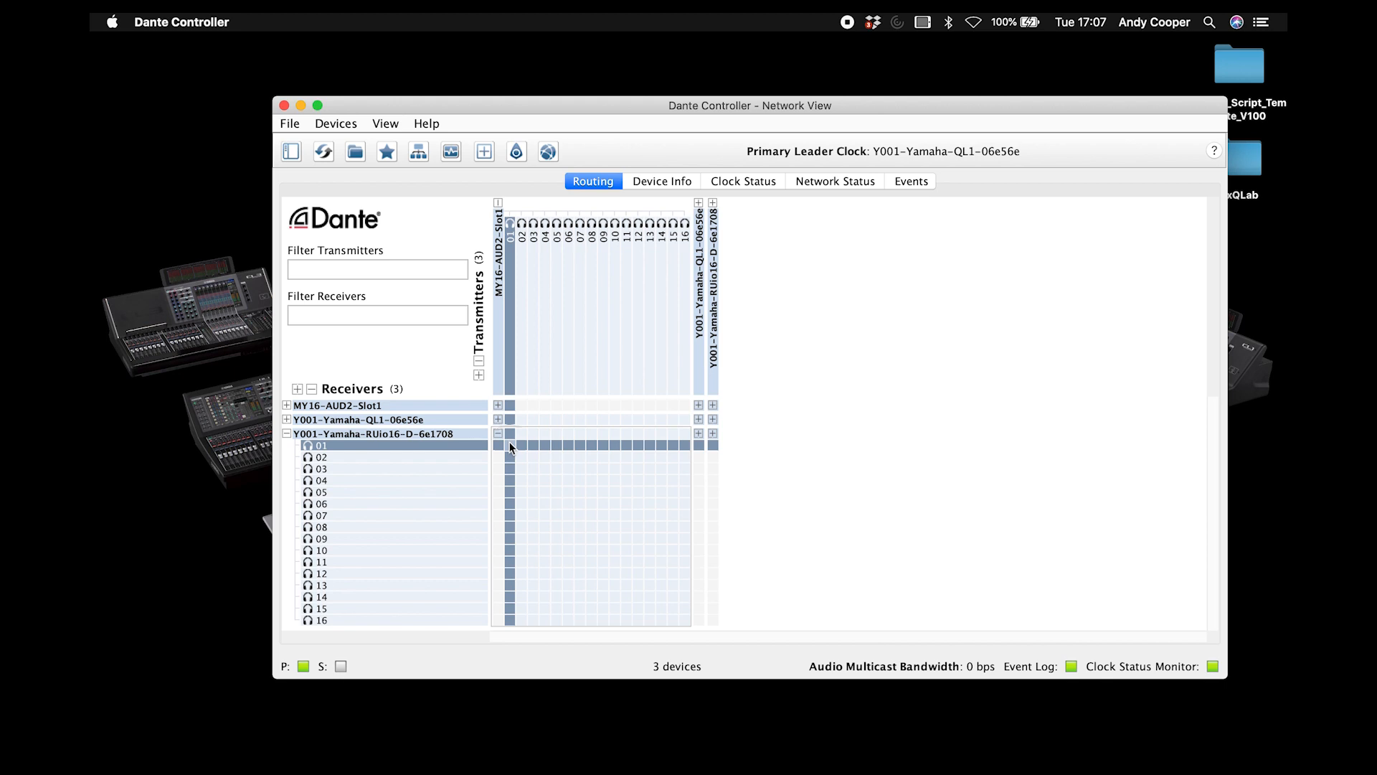
{"action": "left_click", "coordinate": [523, 468]}
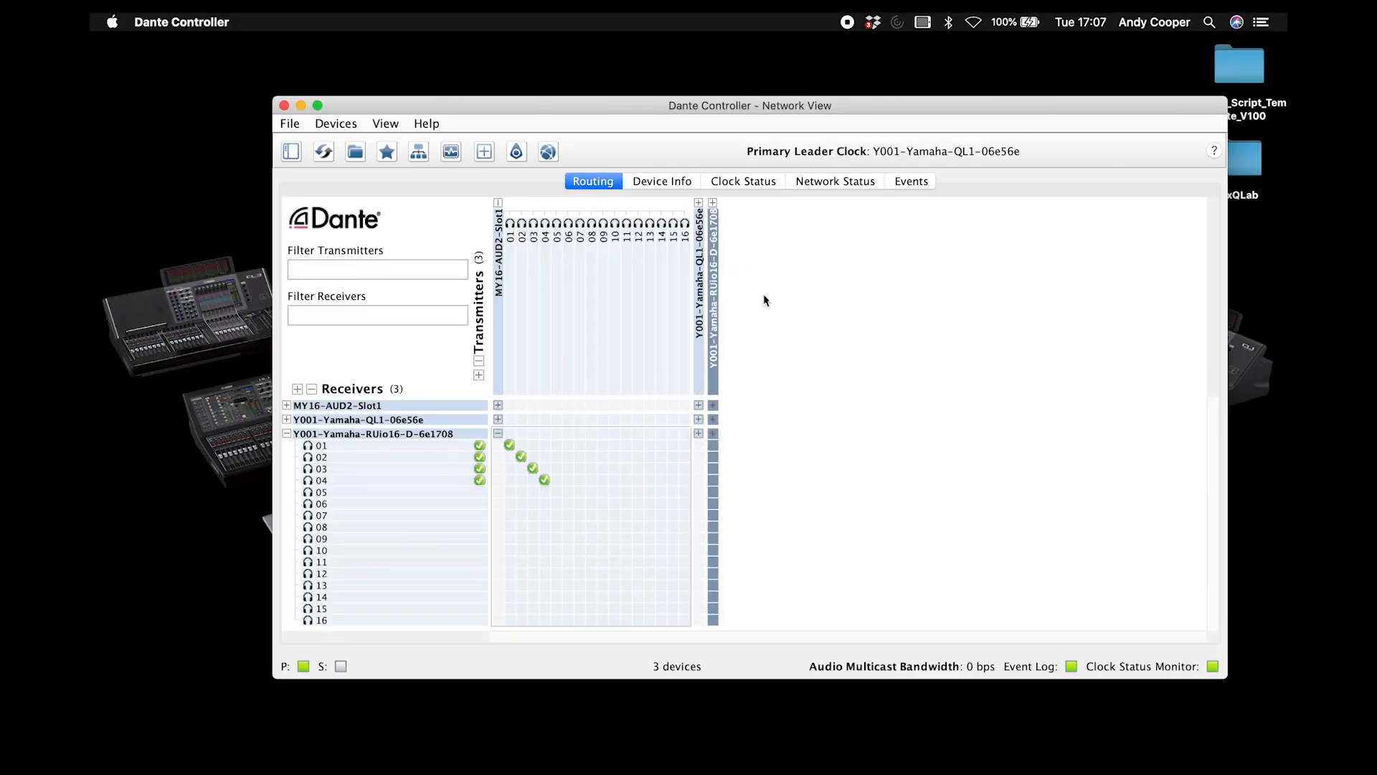
{"action": "left_click", "coordinate": [297, 404]}
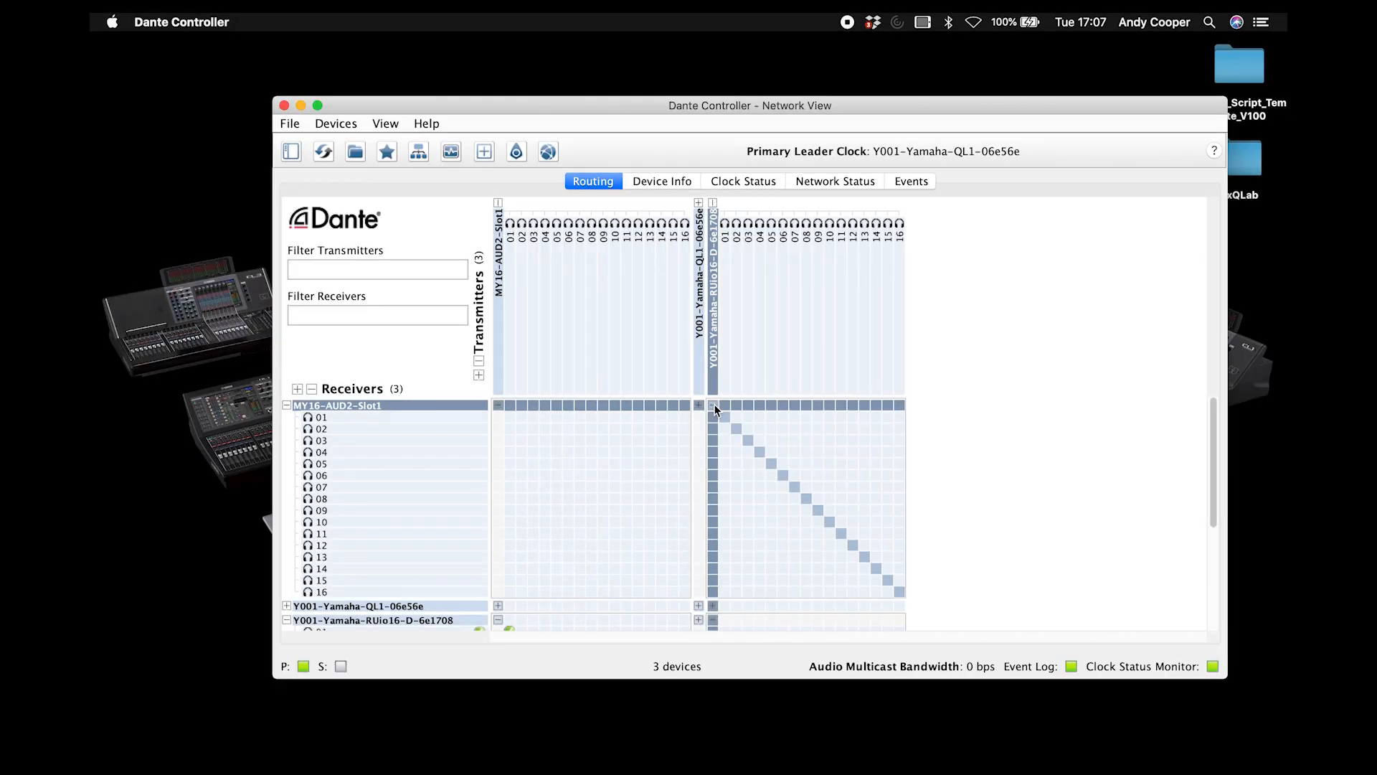